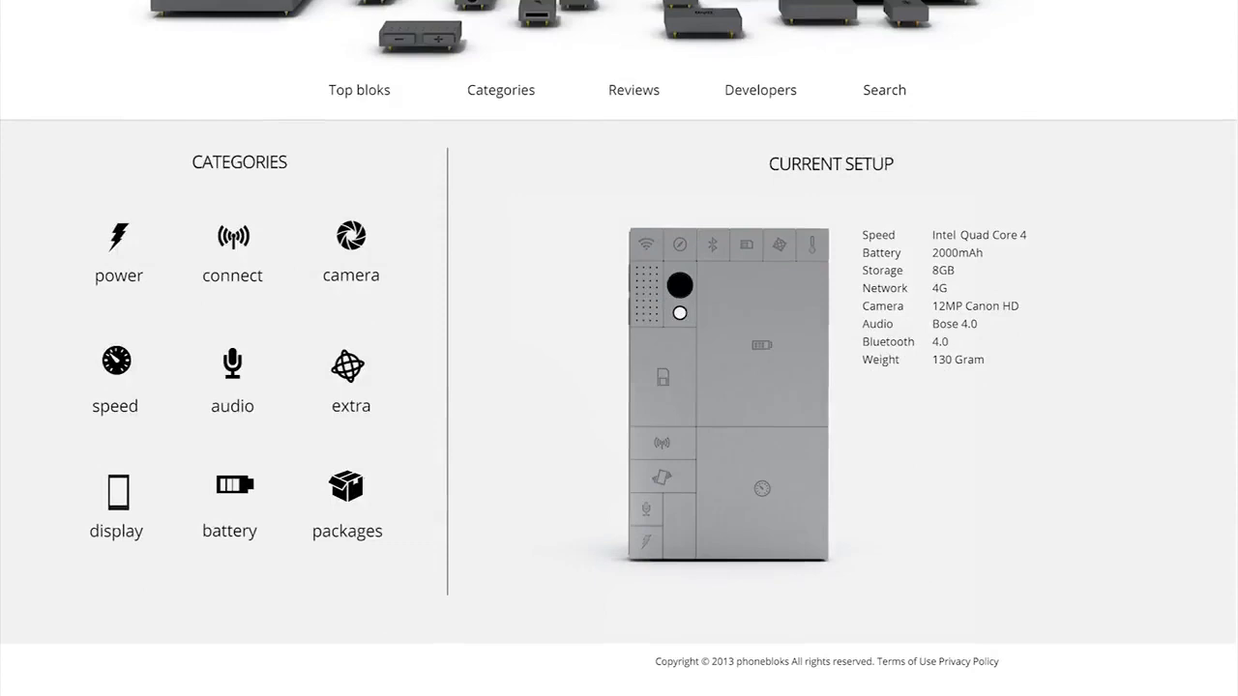
Show the audio category's Speakers list with Harman Kardon, Marshall, Bose and Philips bloks
{"action": "left_click", "coordinate": [232, 377]}
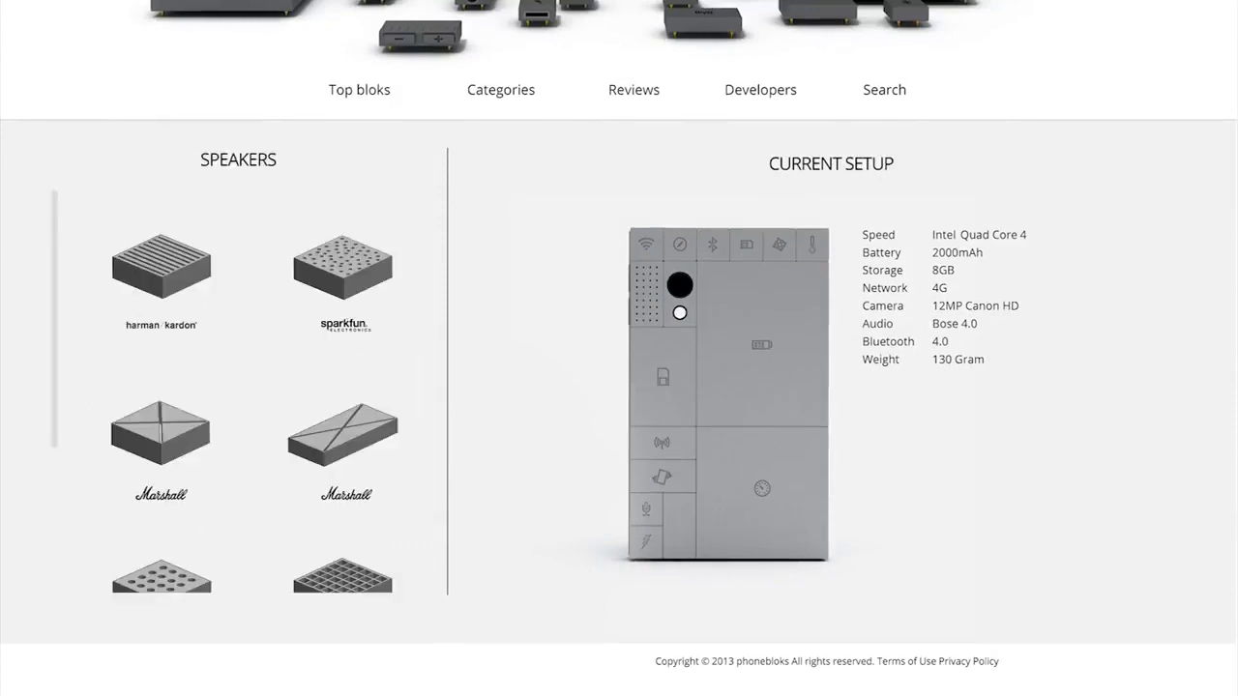
{"action": "scroll", "scroll_direction": "down", "scroll_amount": 3}
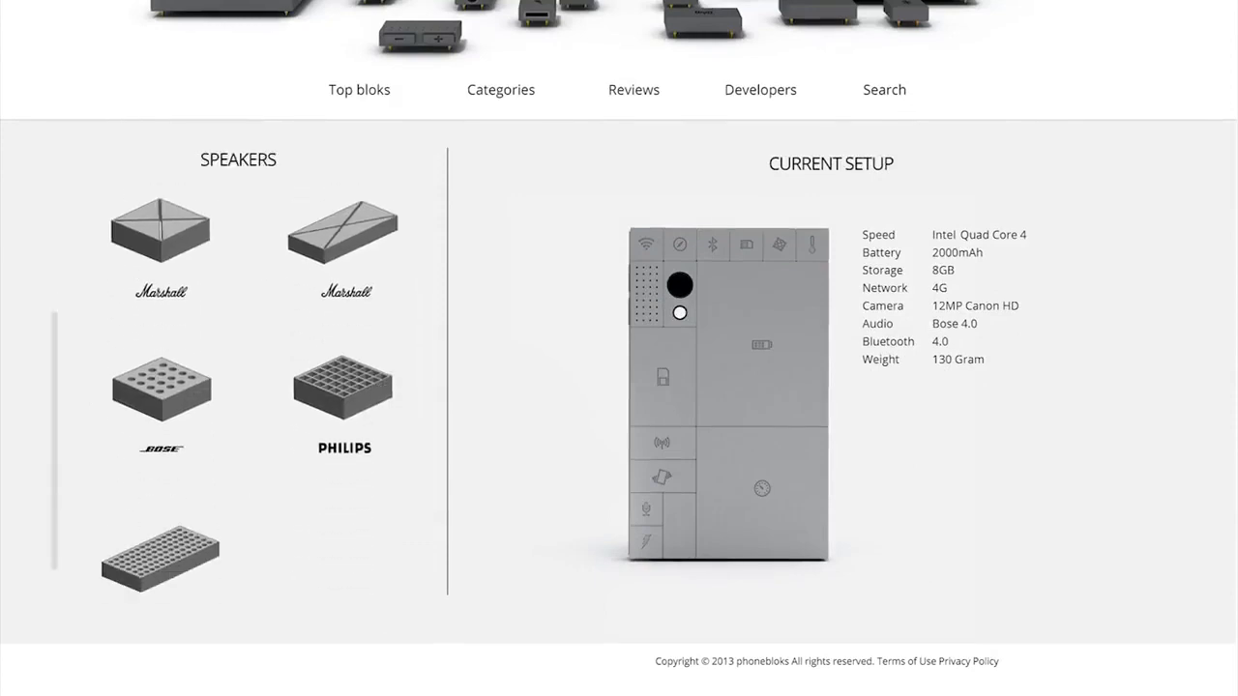